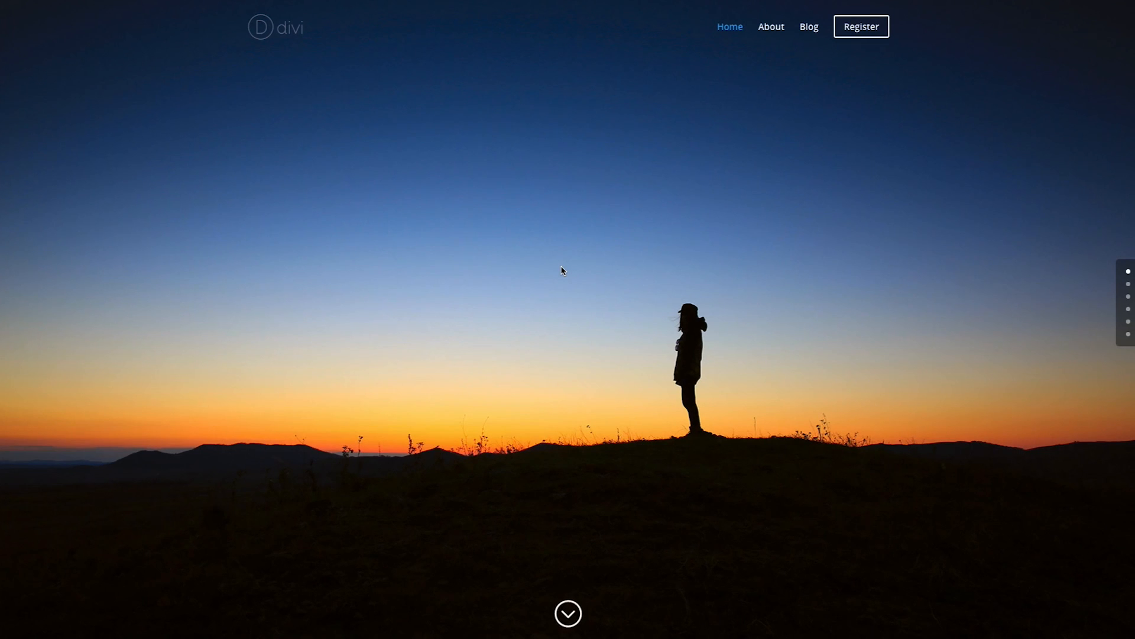
pyautogui.moveTo(605, 305)
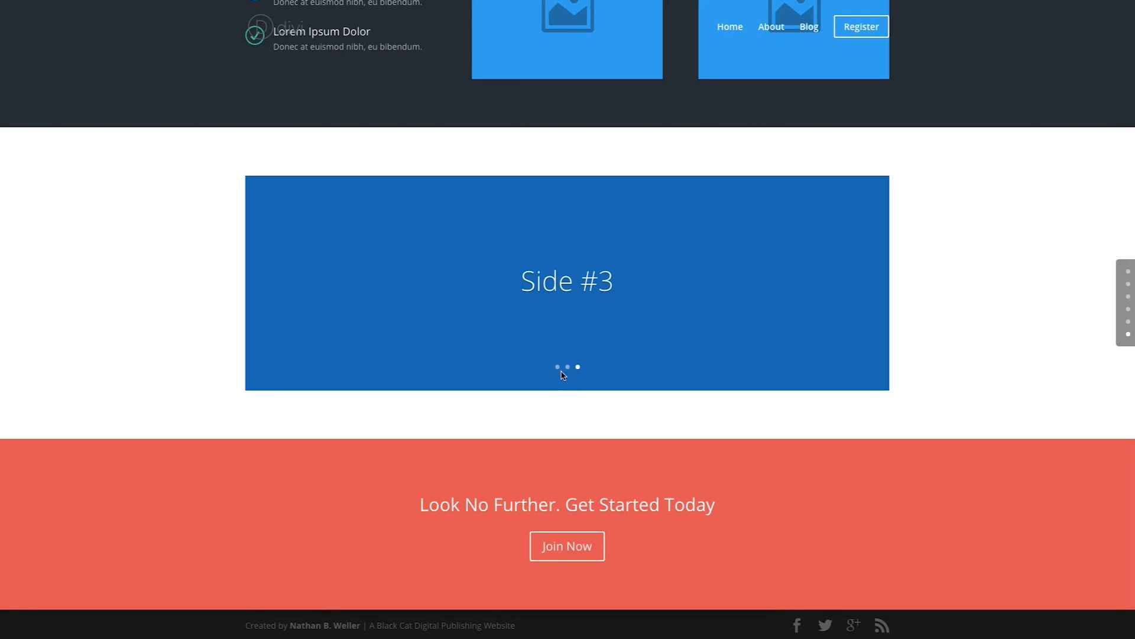
pyautogui.moveTo(187, 363)
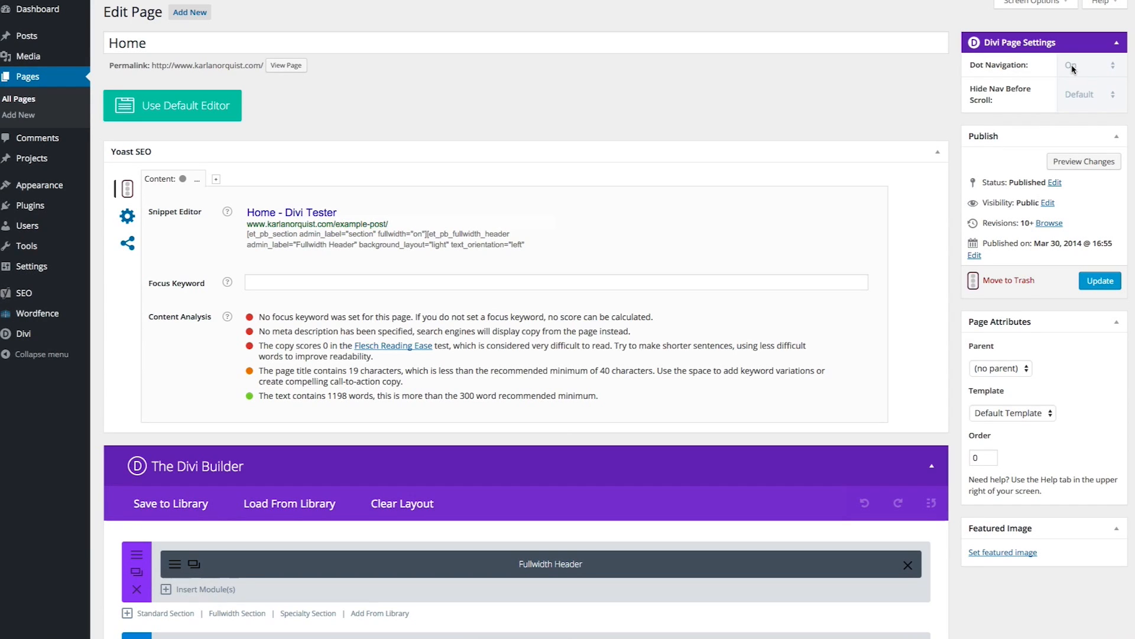
# - Switch the Home page's Dot Navigation setting from Off to On
pyautogui.click(1089, 64)
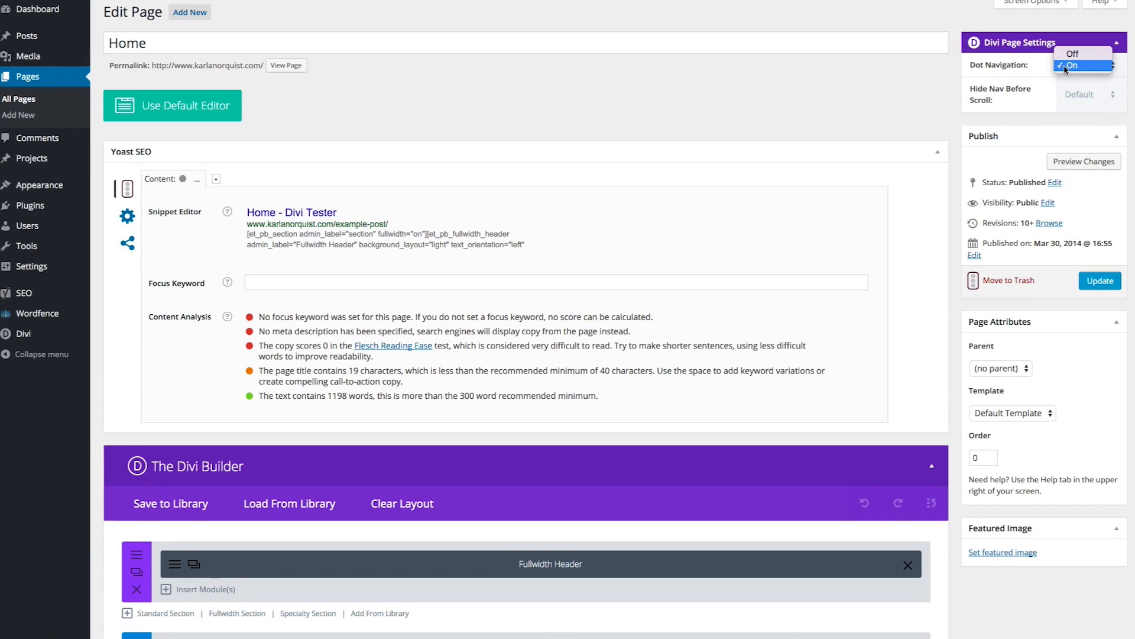
pyautogui.click(1073, 65)
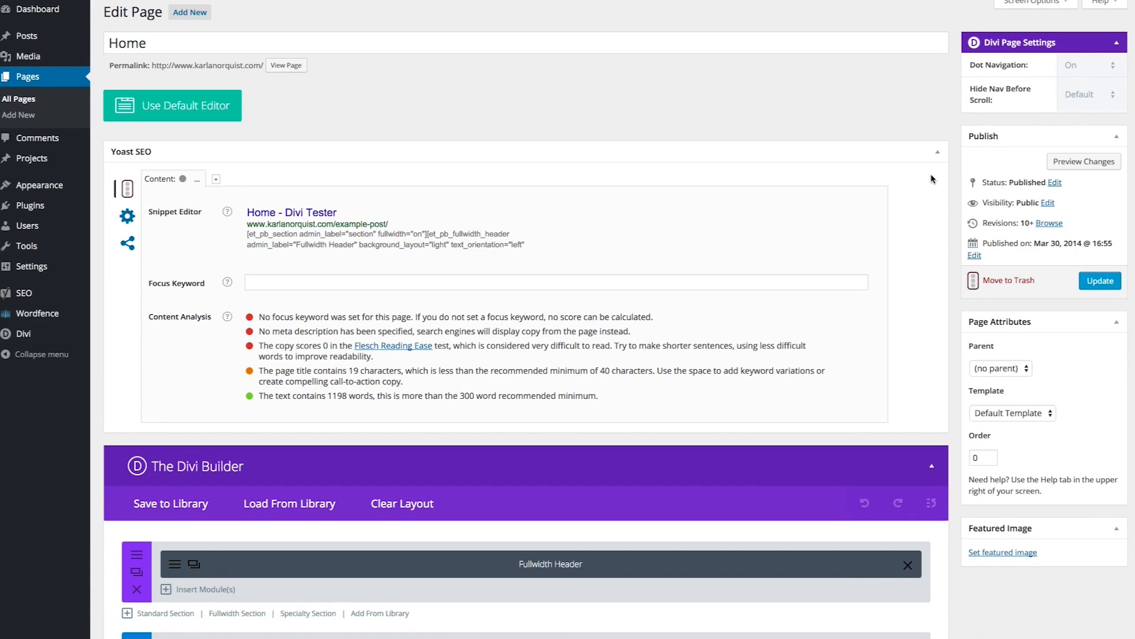
pyautogui.moveTo(922, 126)
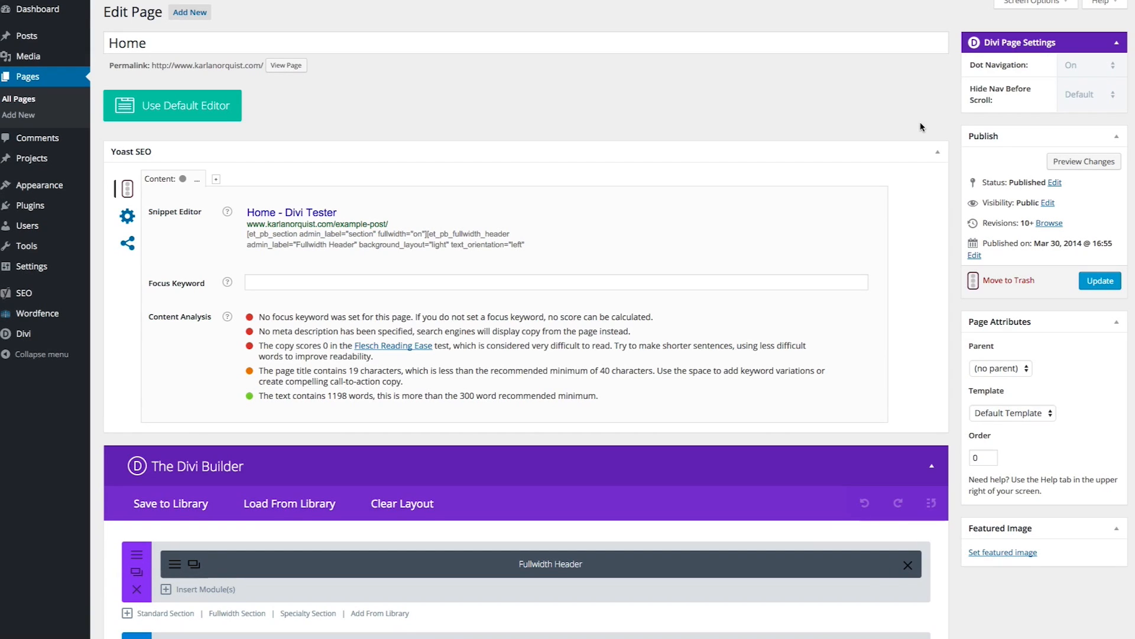
pyautogui.moveTo(817, 131)
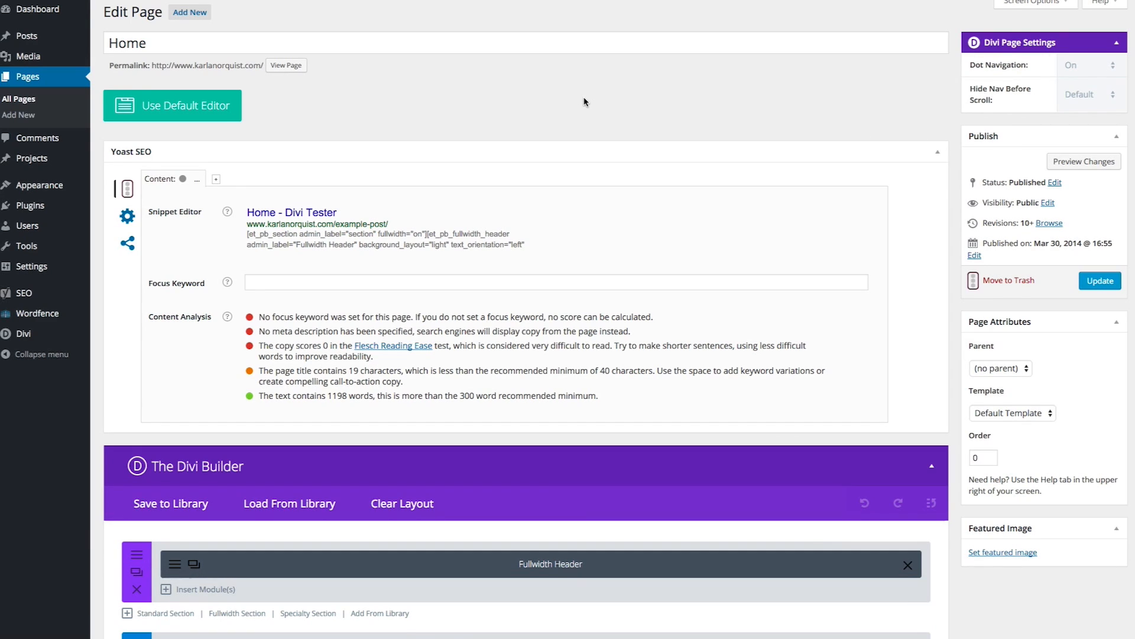
# - Go to Divi Theme Options to enter the dot navigation custom CSS
pyautogui.click(29, 314)
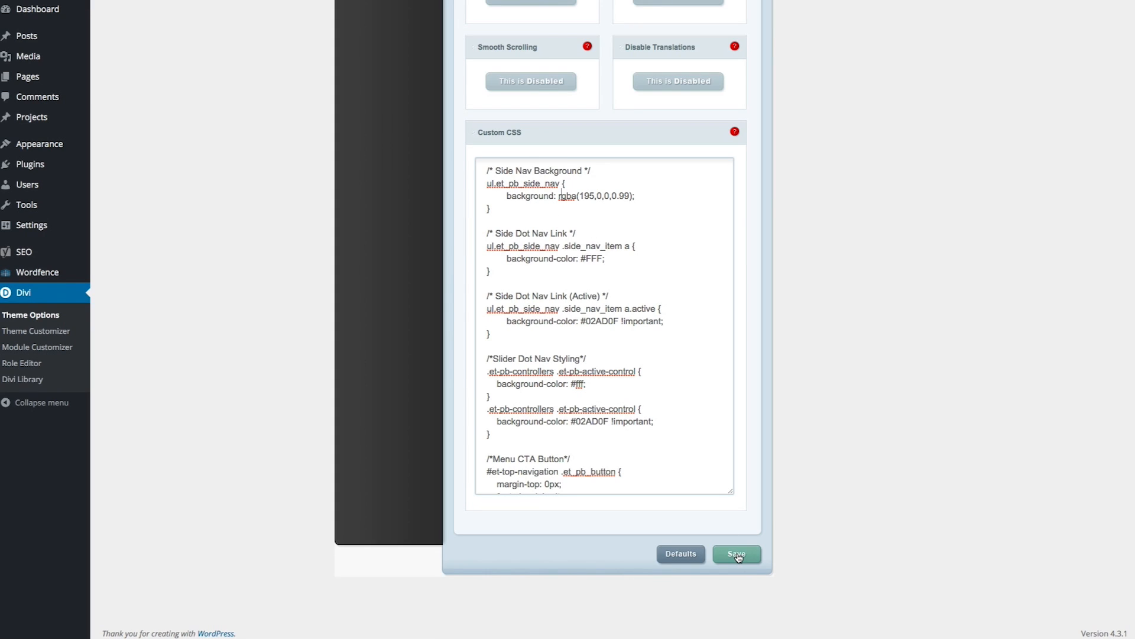
# - Save the Theme Options CSS and view the live home page's red side dot navigation
pyautogui.click(737, 553)
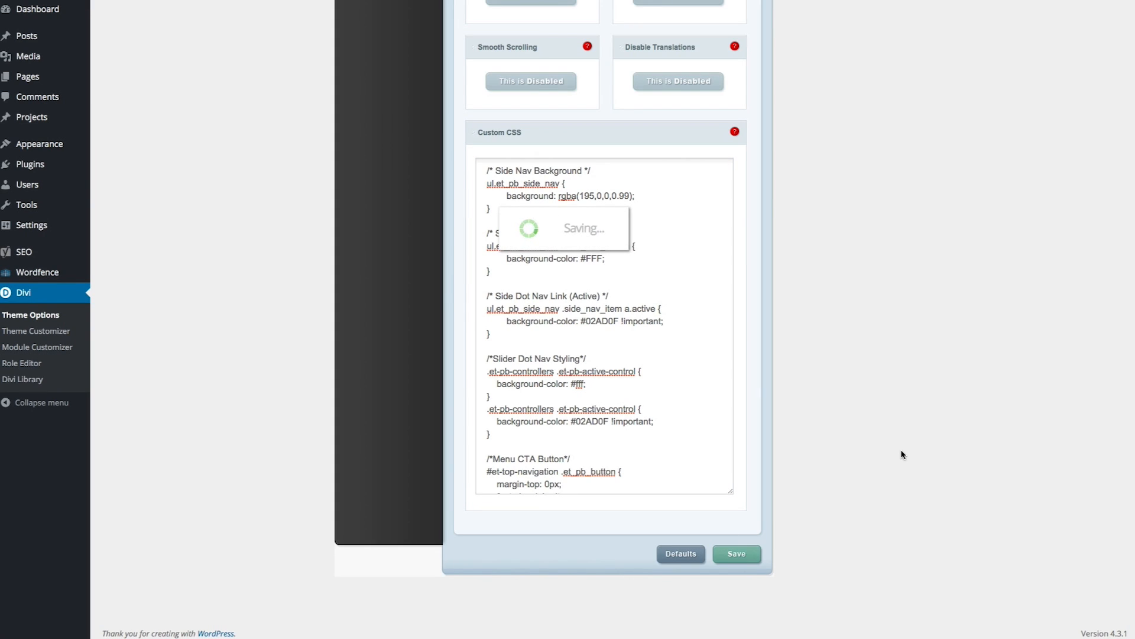
pyautogui.click(736, 553)
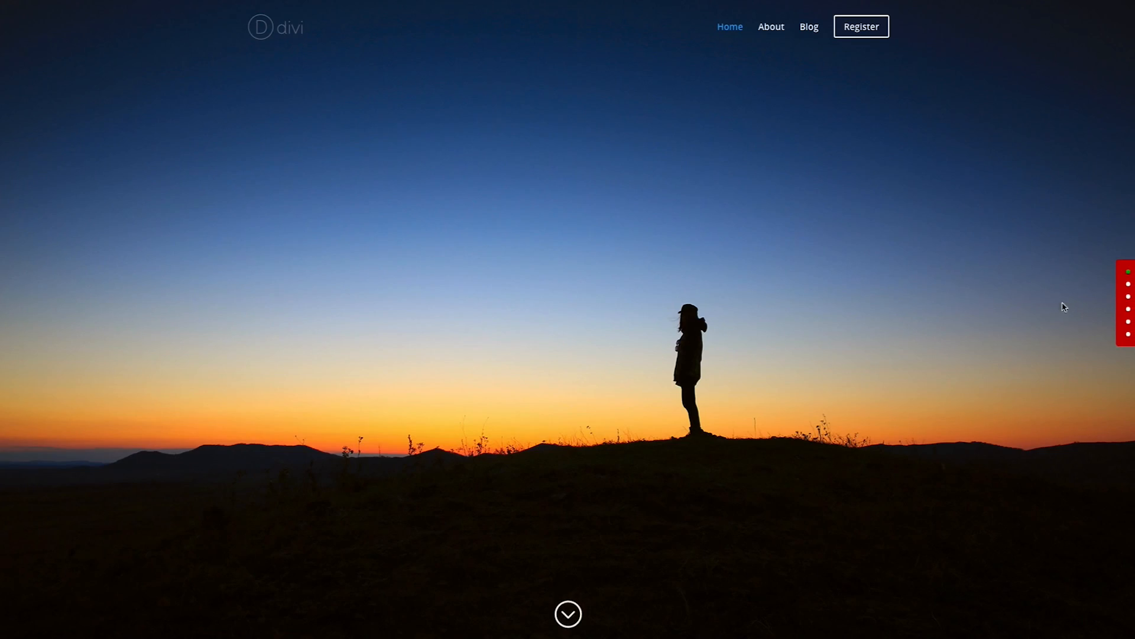
pyautogui.scroll(-3)
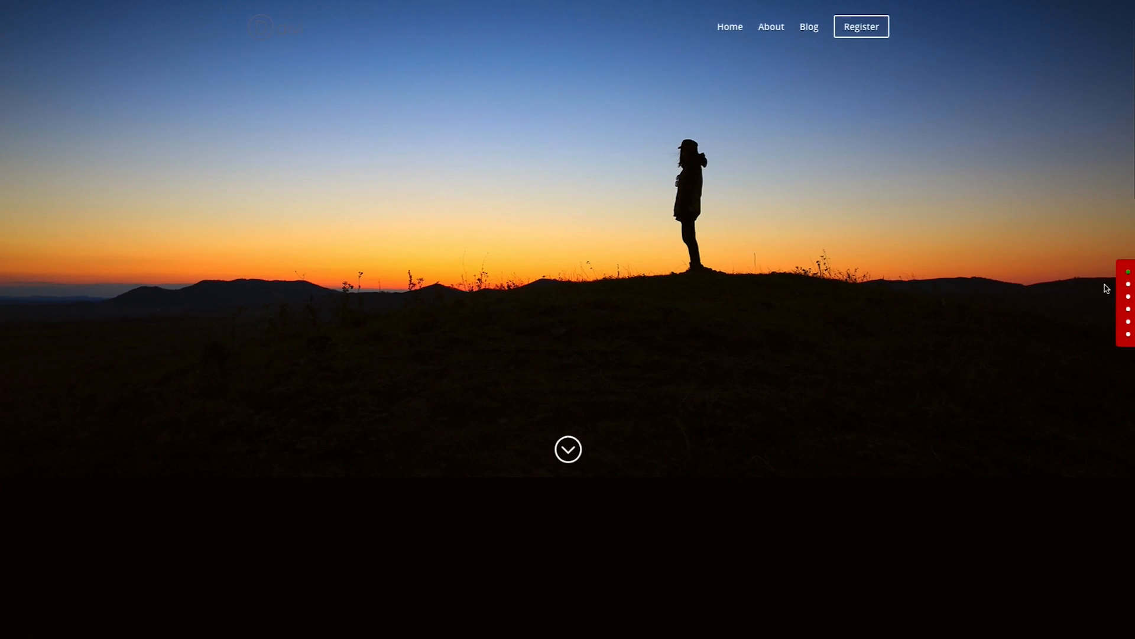
pyautogui.moveTo(994, 309)
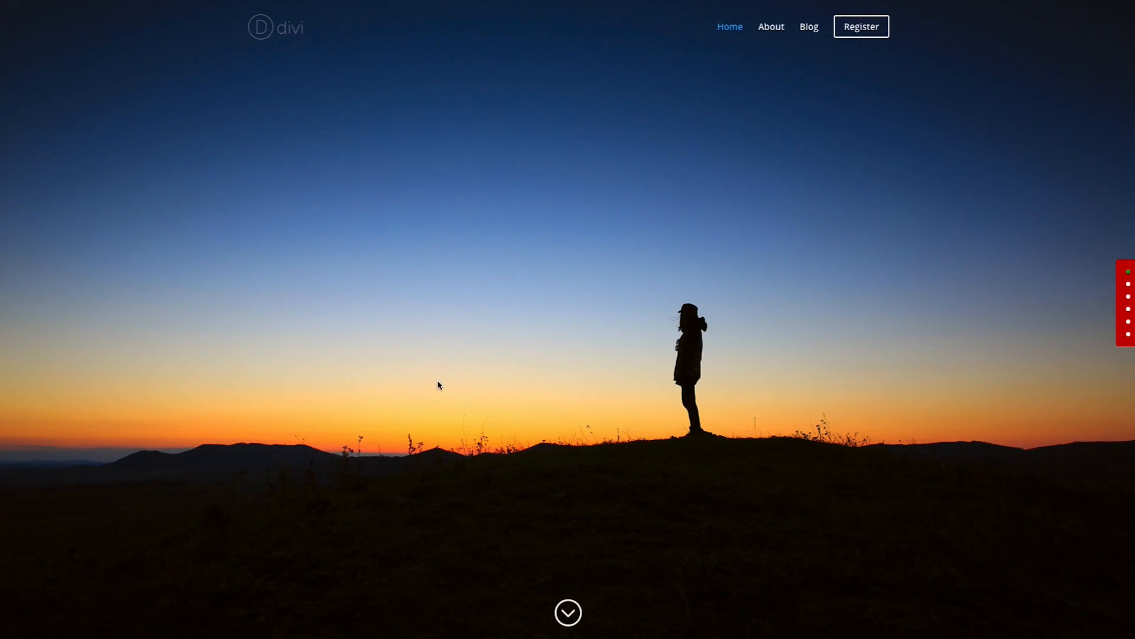
pyautogui.moveTo(149, 419)
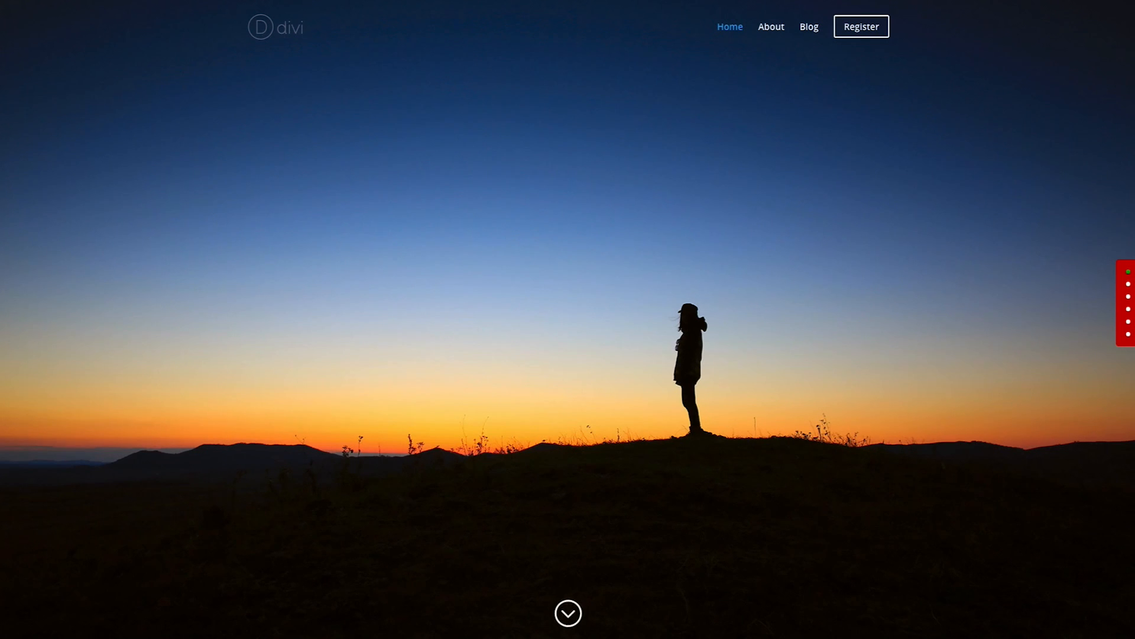
pyautogui.moveTo(141, 463)
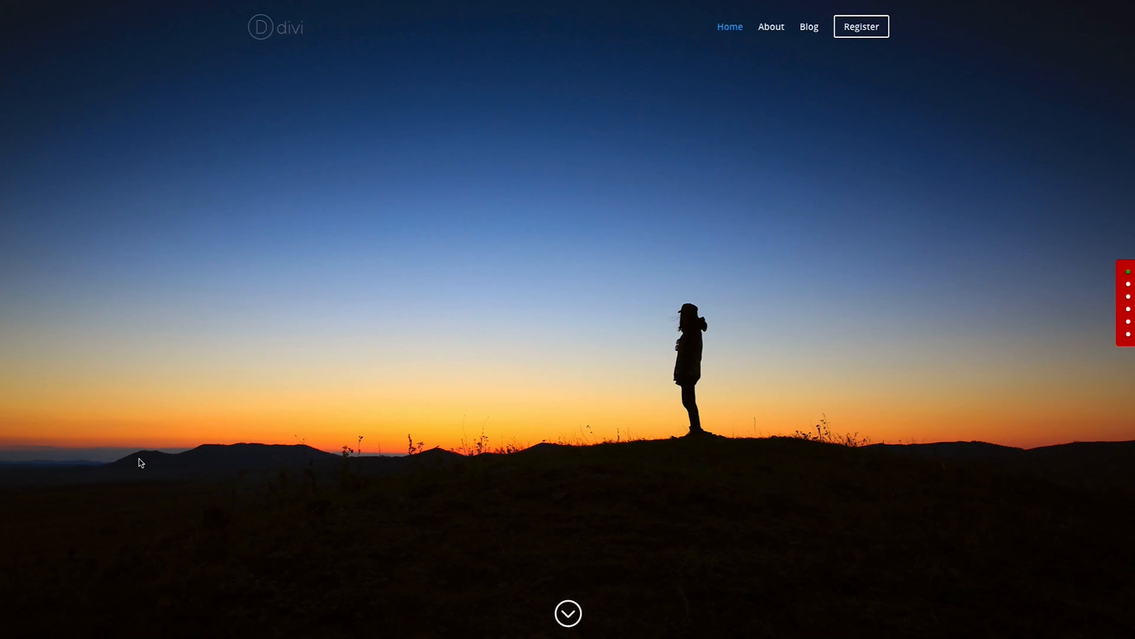